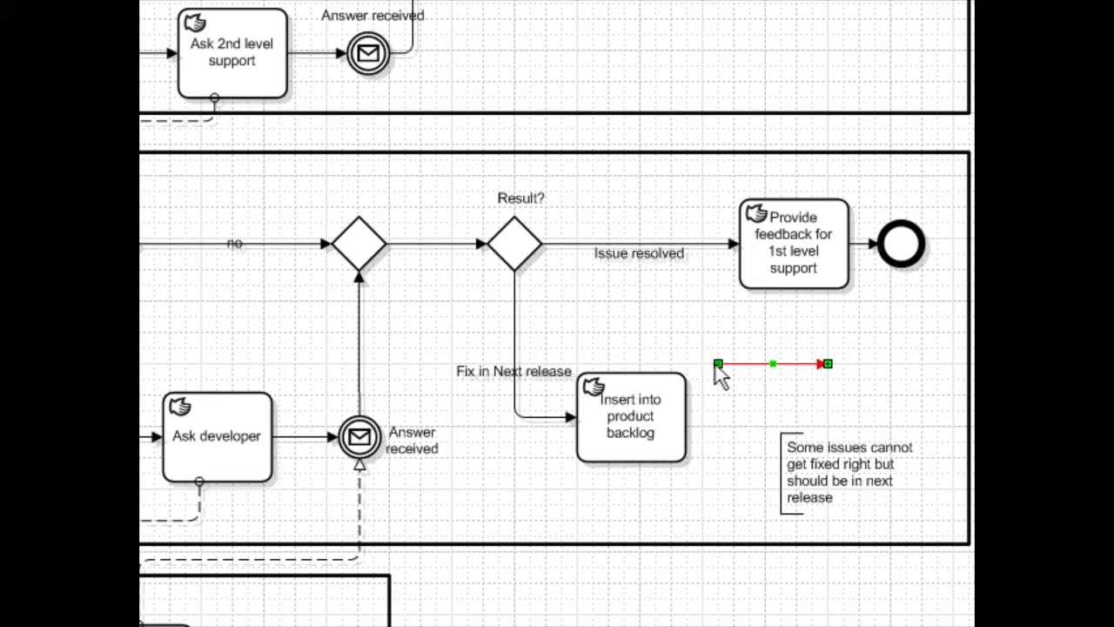
Draw the sequence flow from 'Insert into product backlog' to 'Provide feedback for 1st level support'
{"action": "left_click_drag", "start_coordinate": [719, 363], "coordinate": [685, 390]}
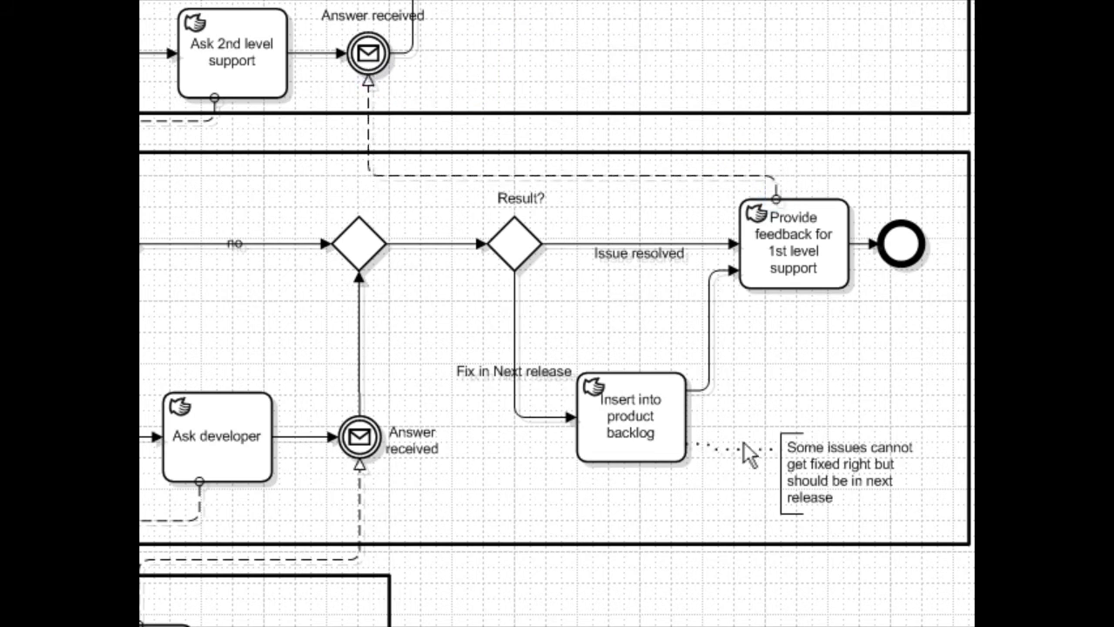
{"action": "mouse_move", "coordinate": [747, 456]}
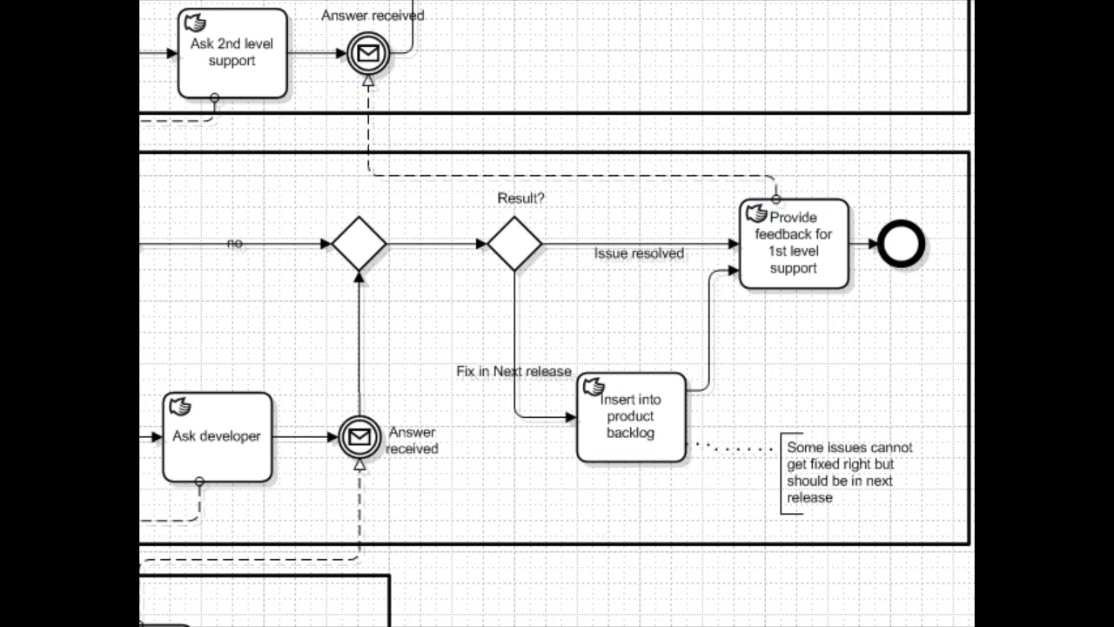